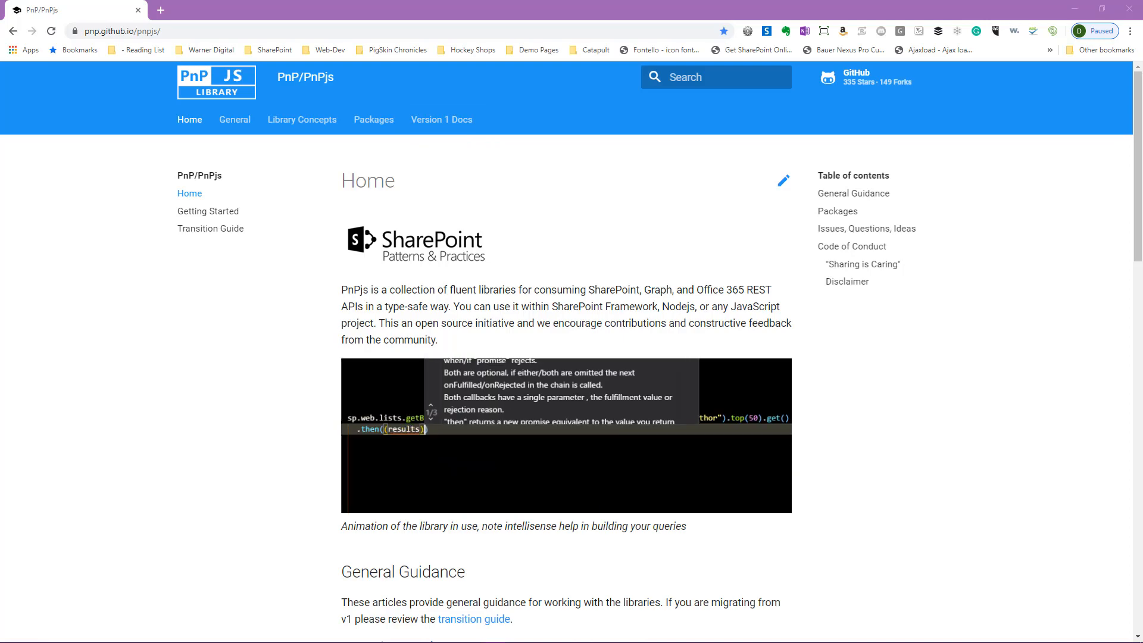
Navigate the PnPjs docs from Getting Started to the Selective Imports article.
left_click(207, 211)
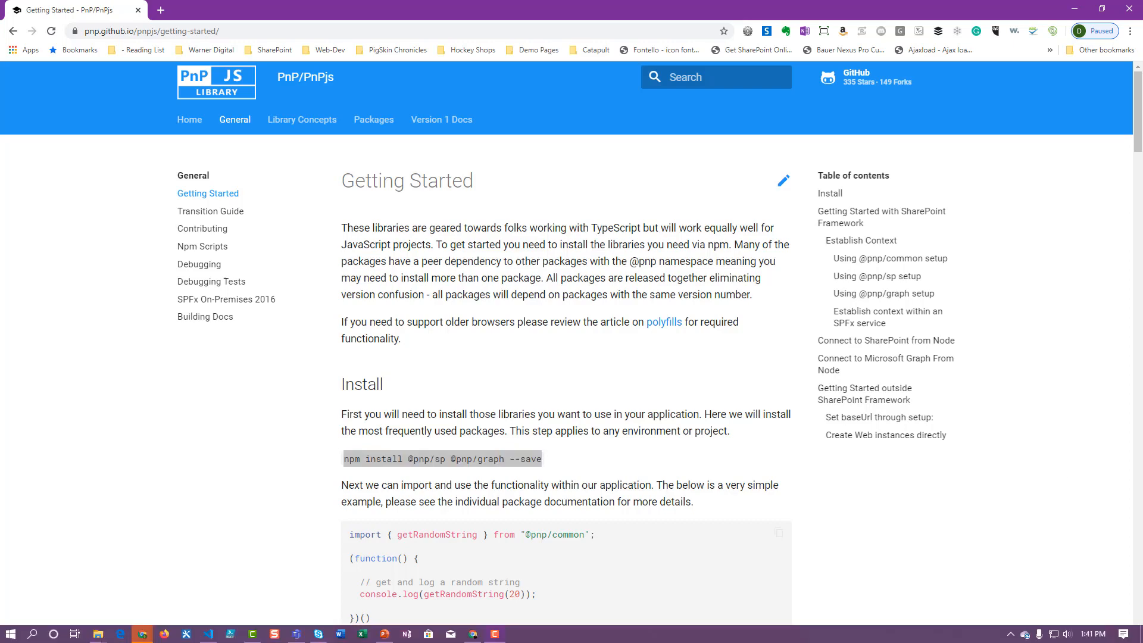
left_click(302, 119)
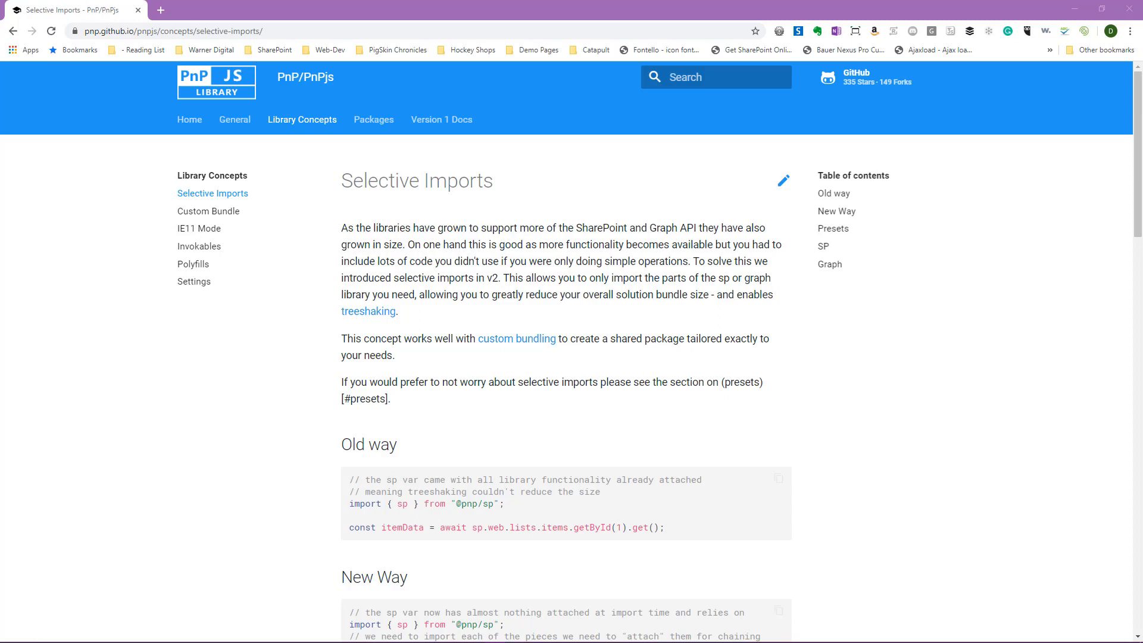
mouse_move(853, 79)
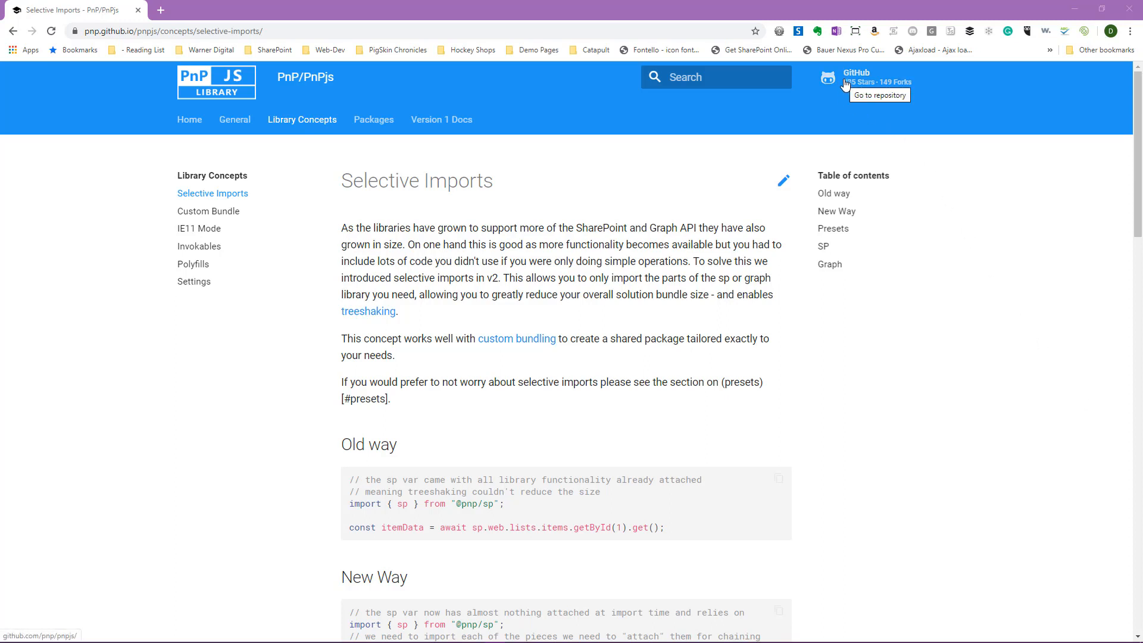
Open the PnPjs GitHub repository in a new tab and browse to its samples folder.
right_click(848, 85)
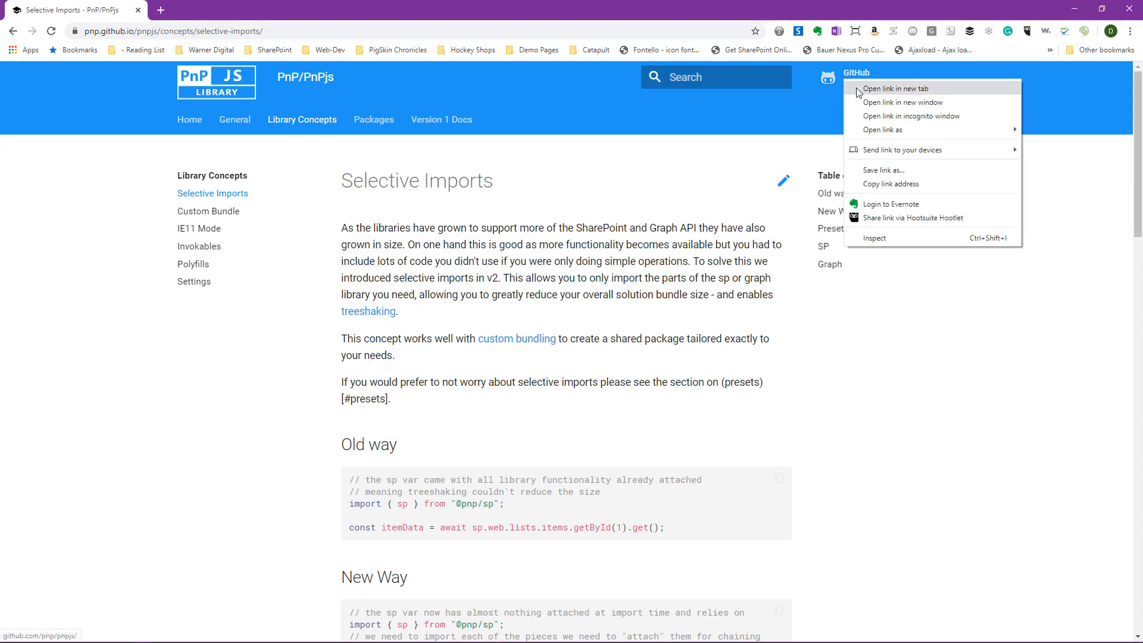
left_click(891, 89)
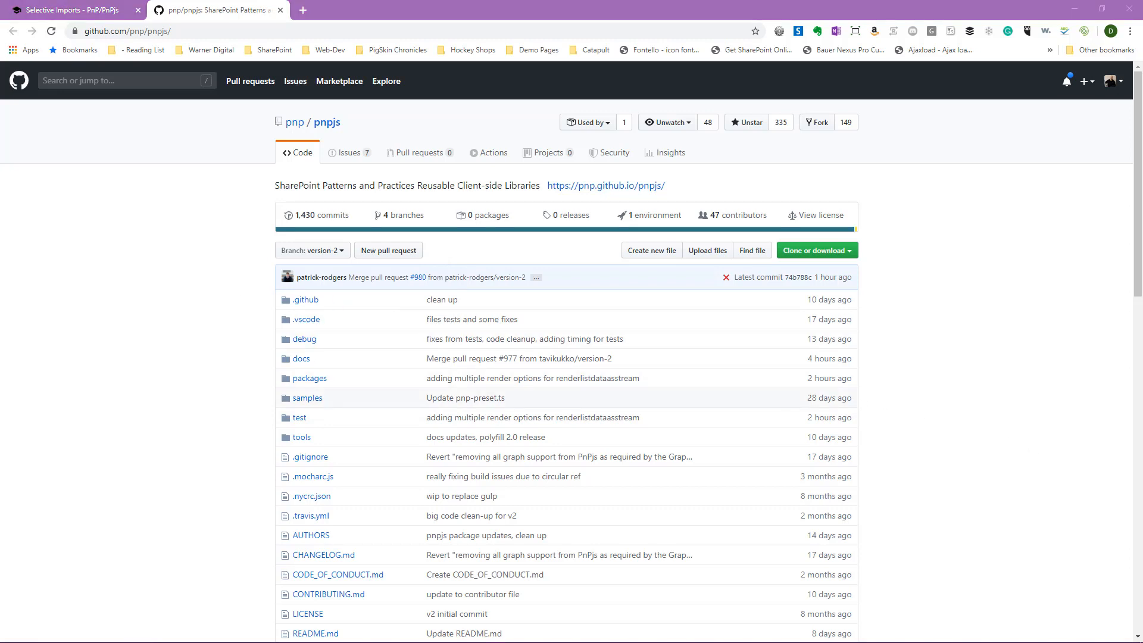
mouse_move(319, 408)
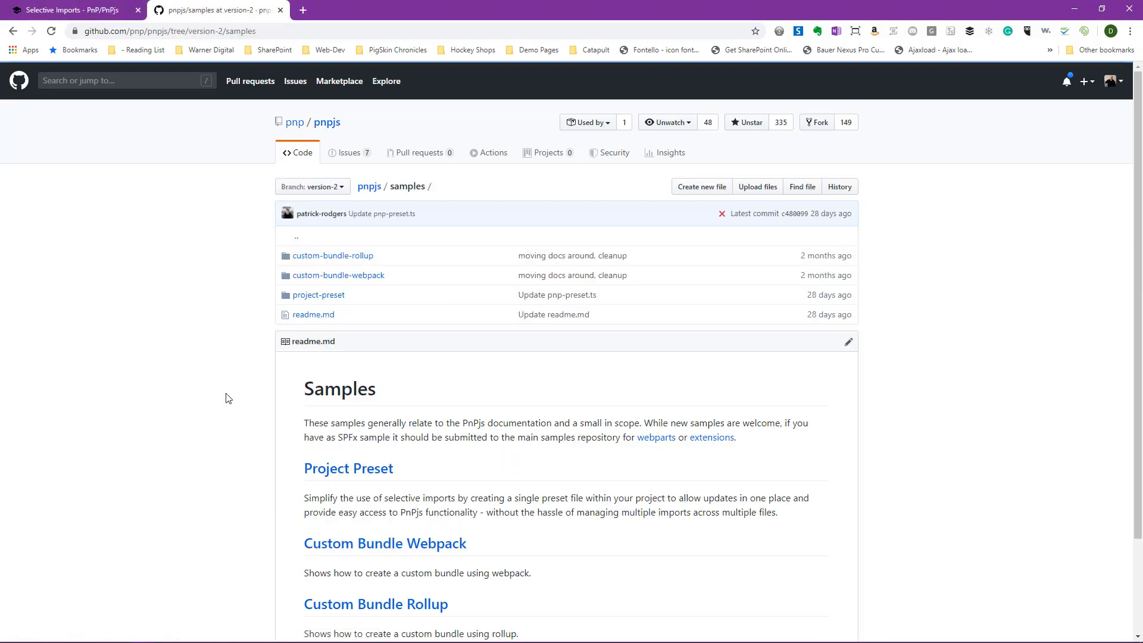
mouse_move(195, 329)
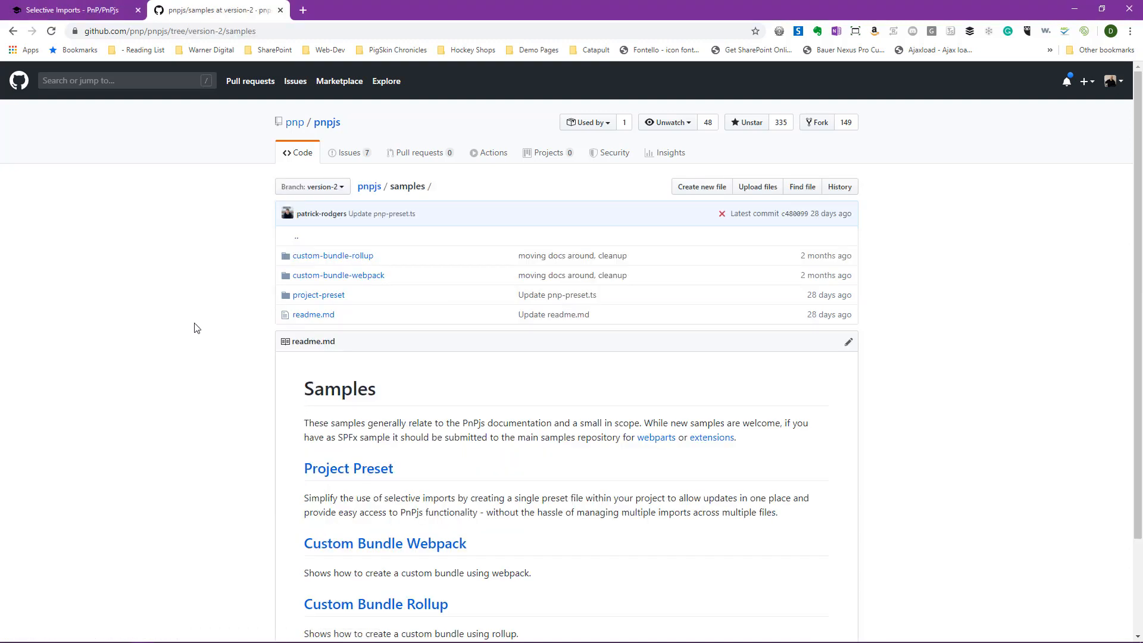
scroll("down", 3)
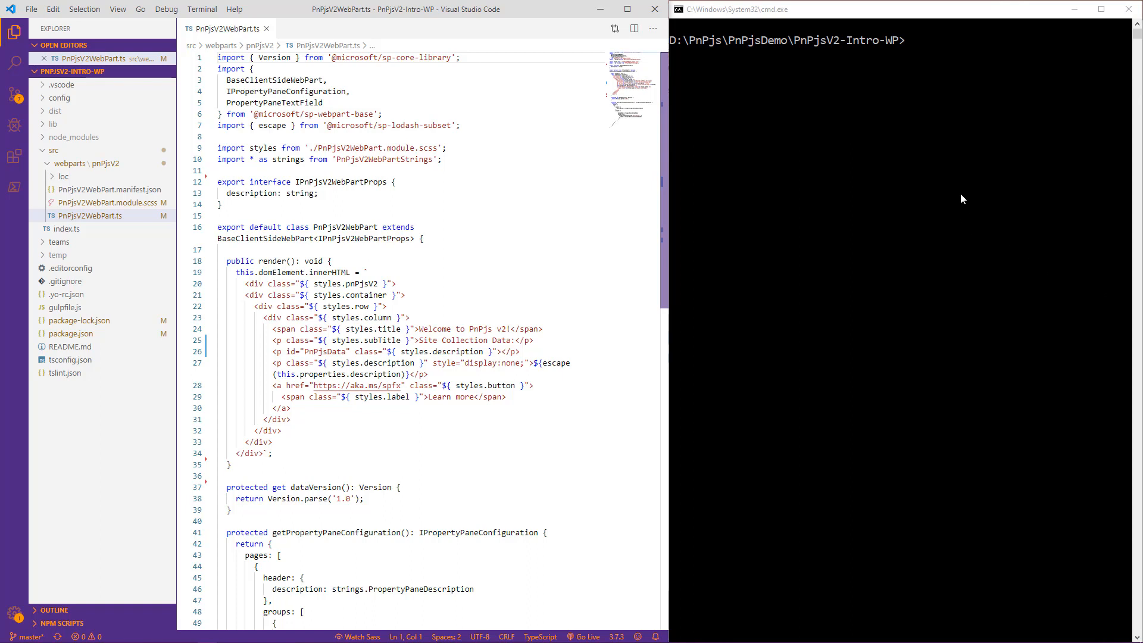
type("npm install @pnp/sp @pnp/graph --save")
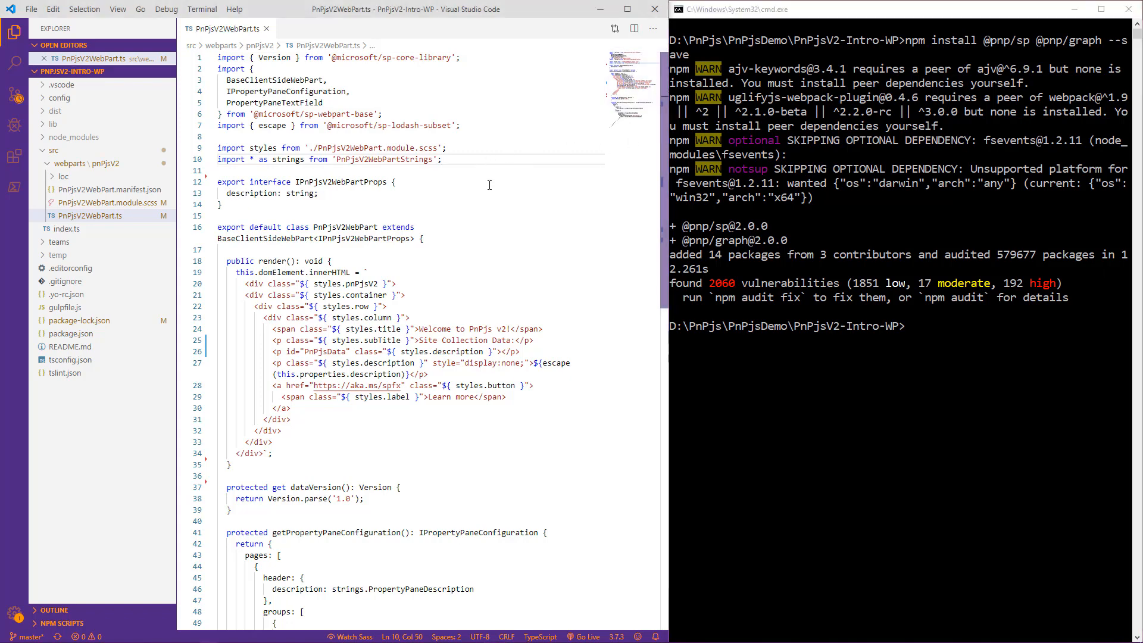
type("import { sp } from \"@pnp/sp\";")
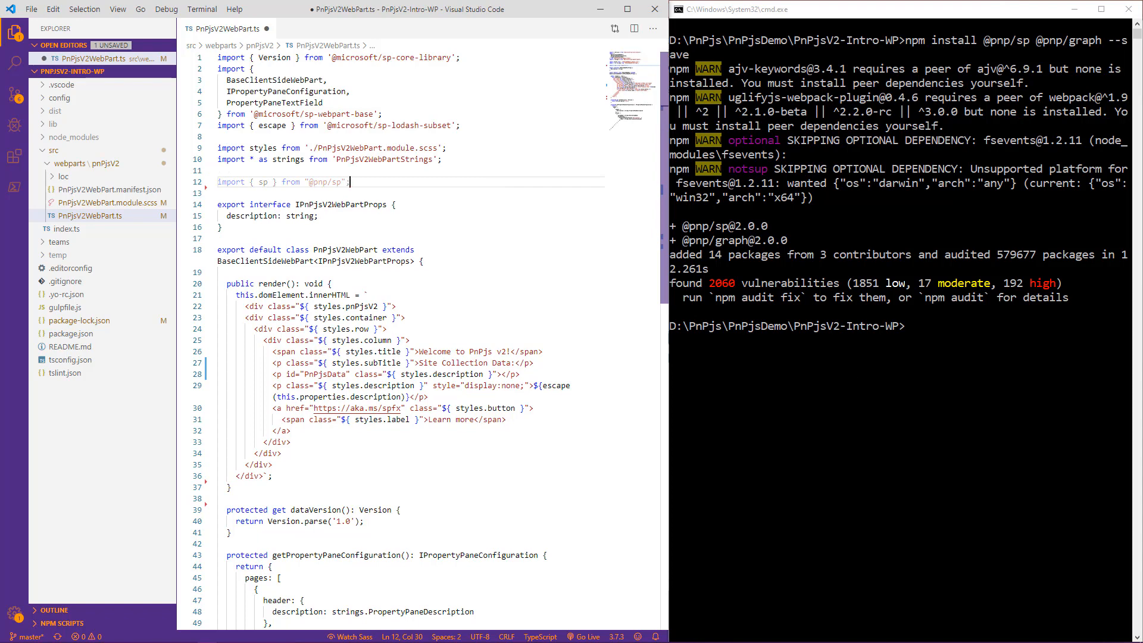
type("sp.")
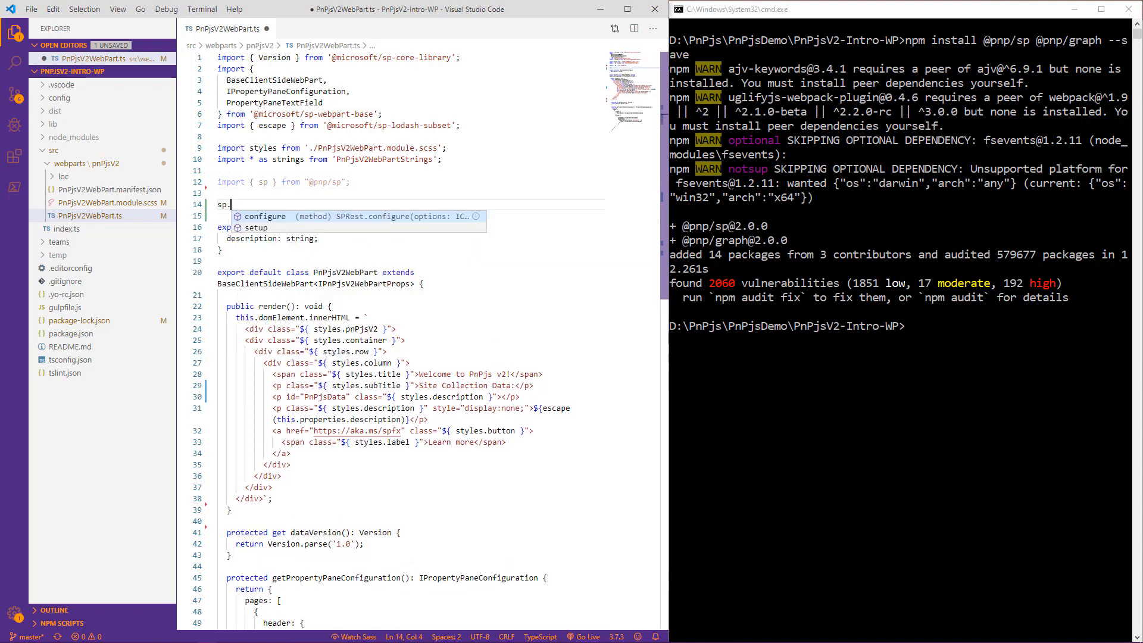
type("web")
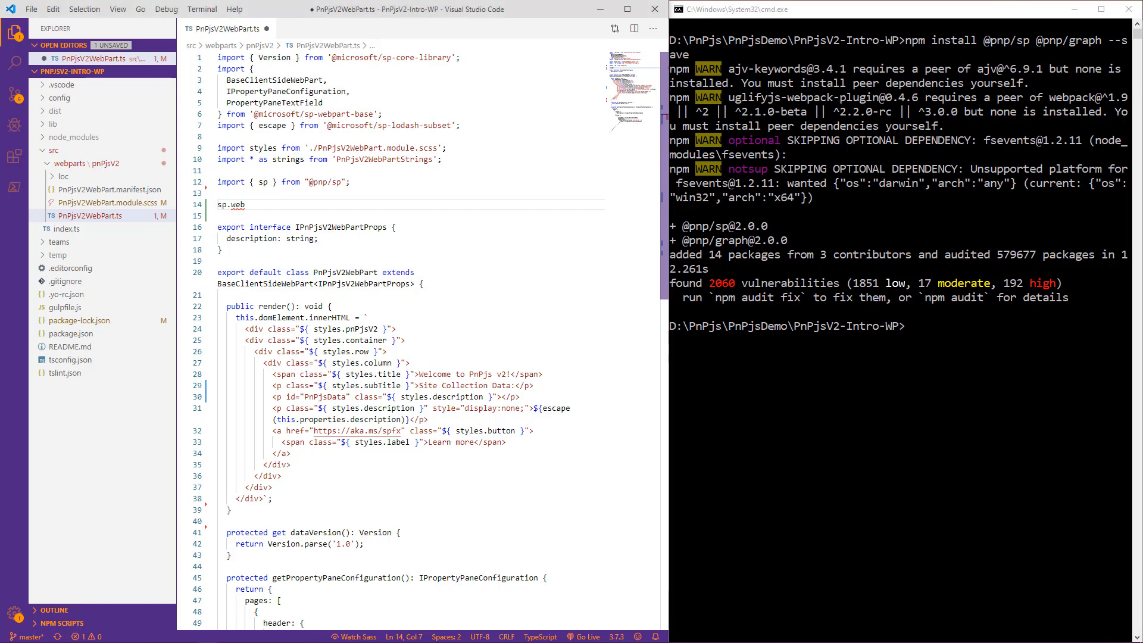
left_click(268, 193)
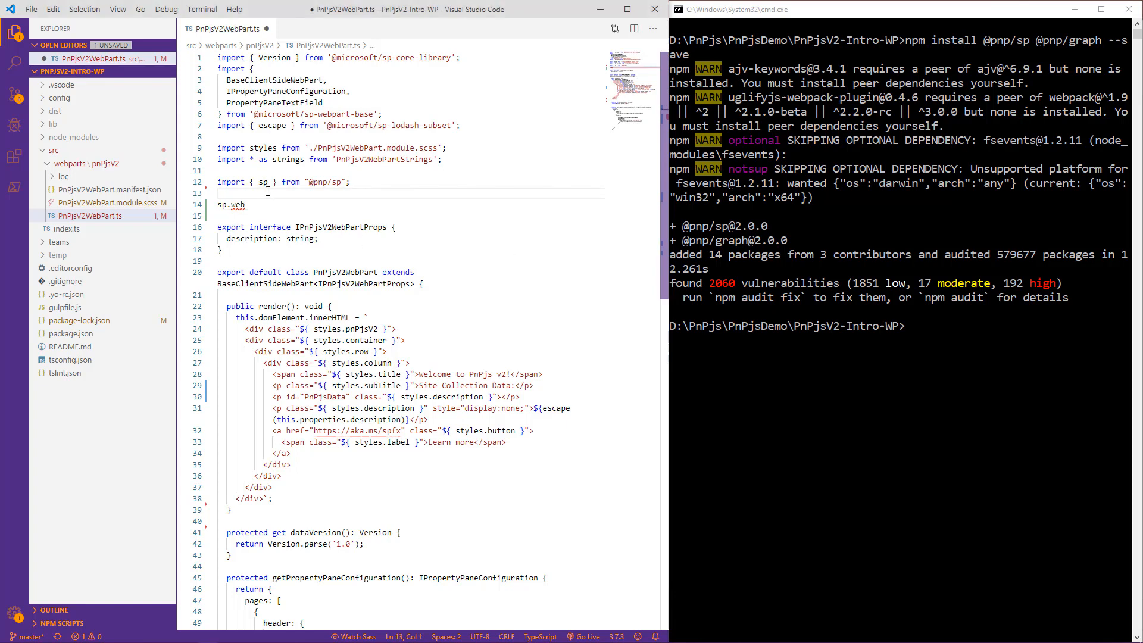
type("\"import \"@pnp/sp/webs\";")
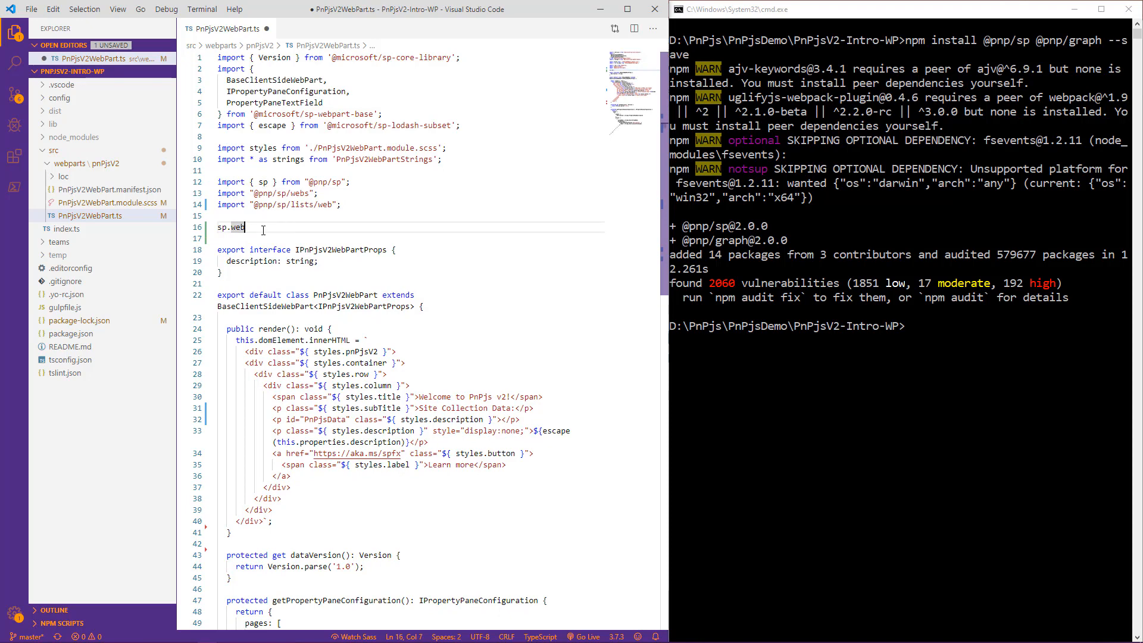
type(".lists.get();")
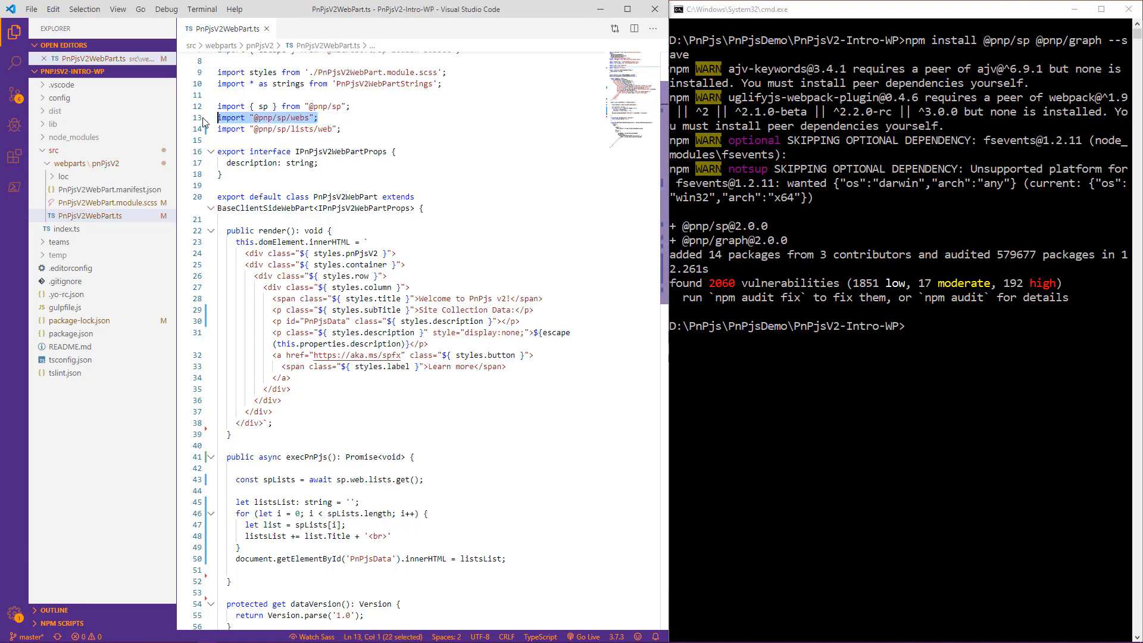
key("Delete")
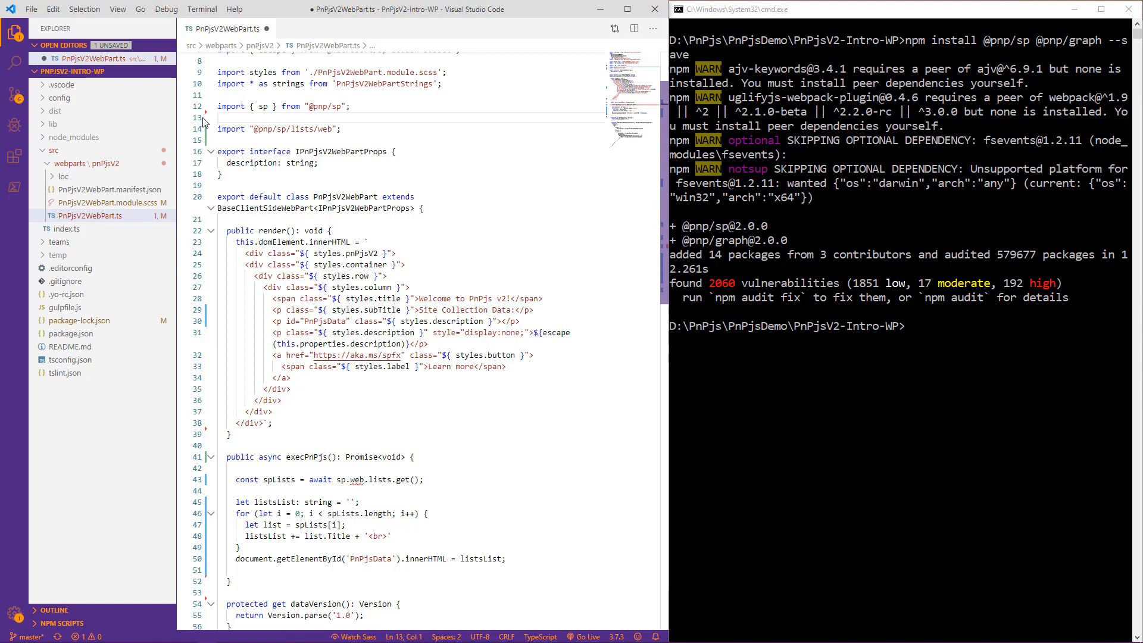
double_click(357, 478)
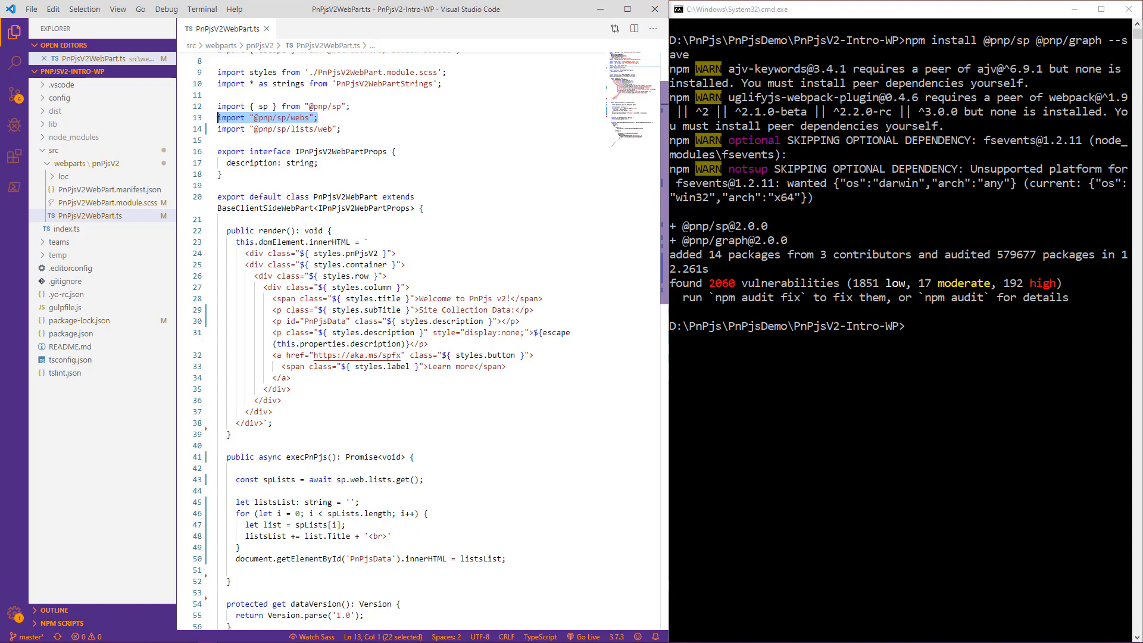
mouse_move(663, 356)
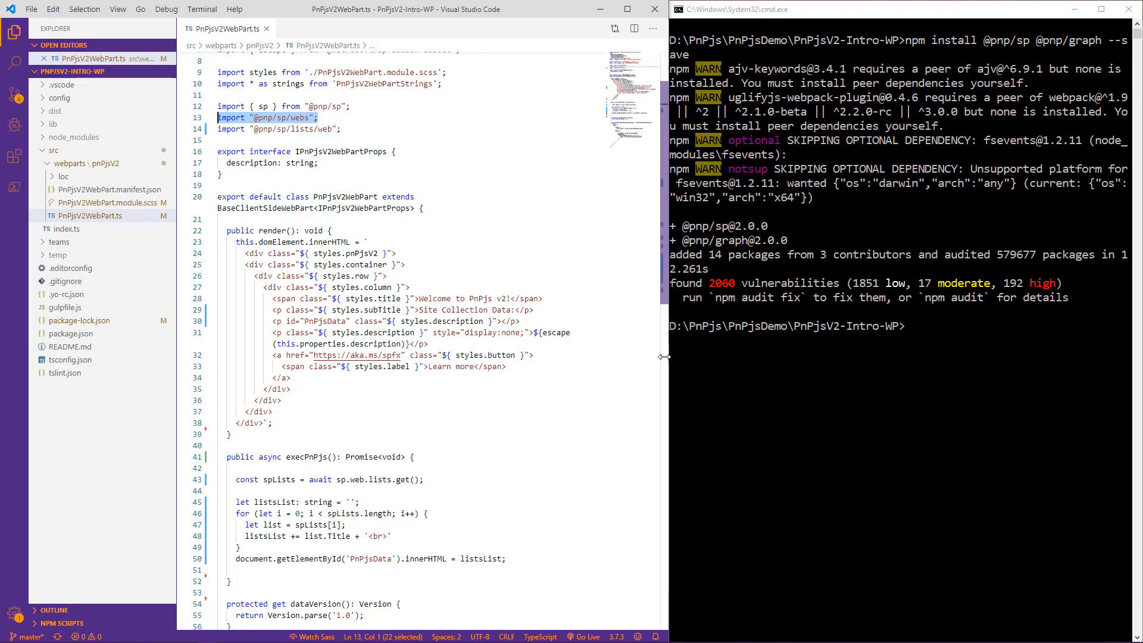
Use invokable sp.web.lists(), call this.execPnPjs(); in render, and clear the terminal with cls.
double_click(406, 479)
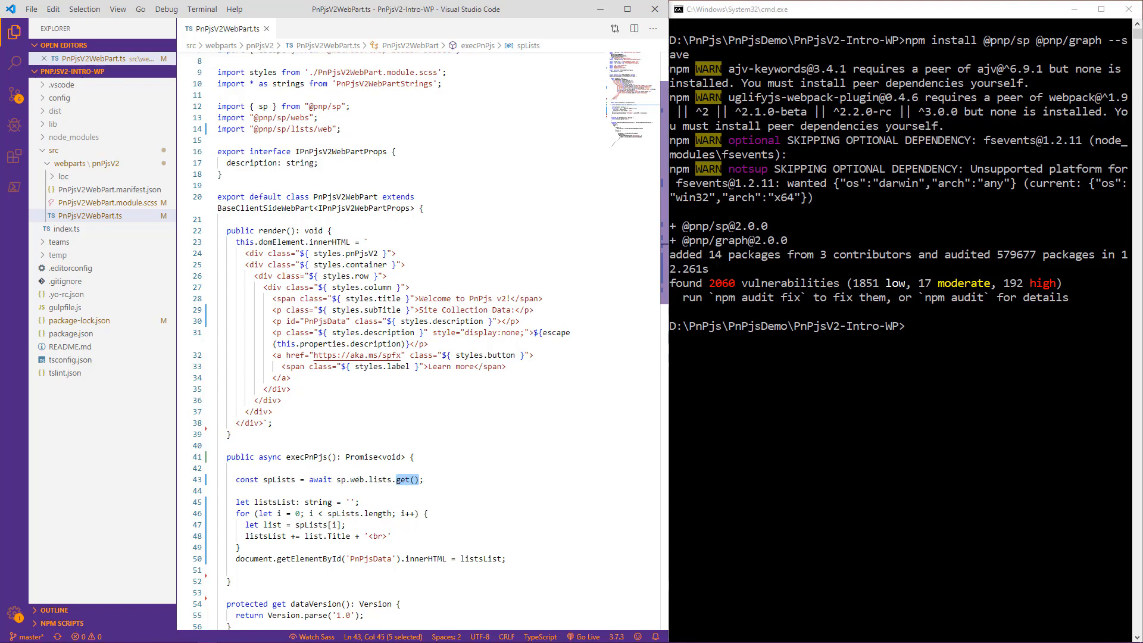
key("Delete")
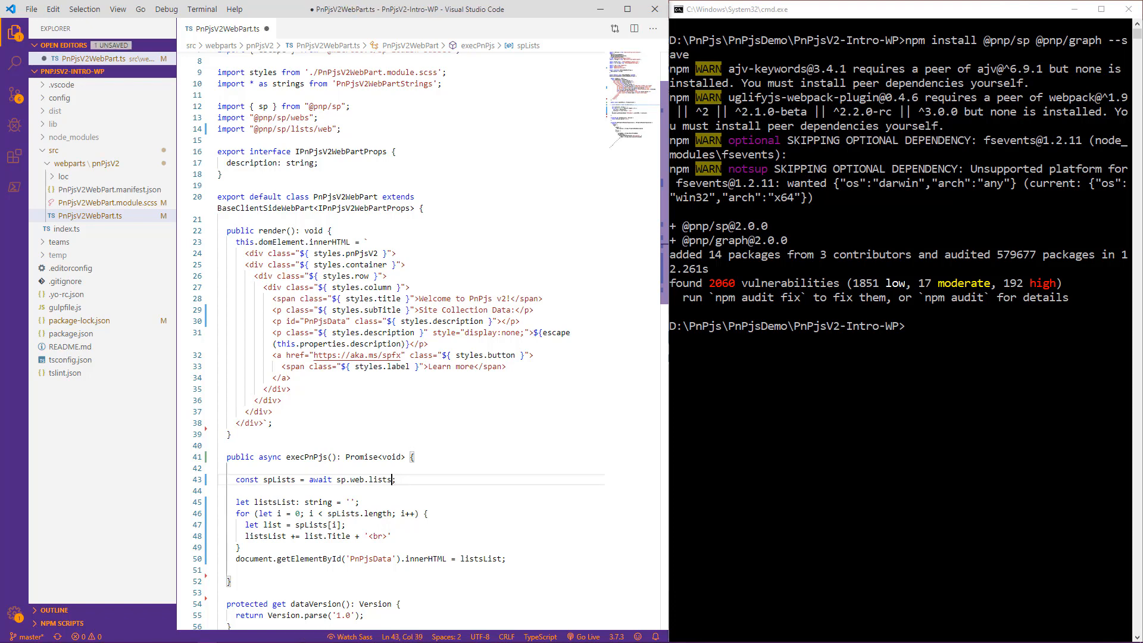
type("()")
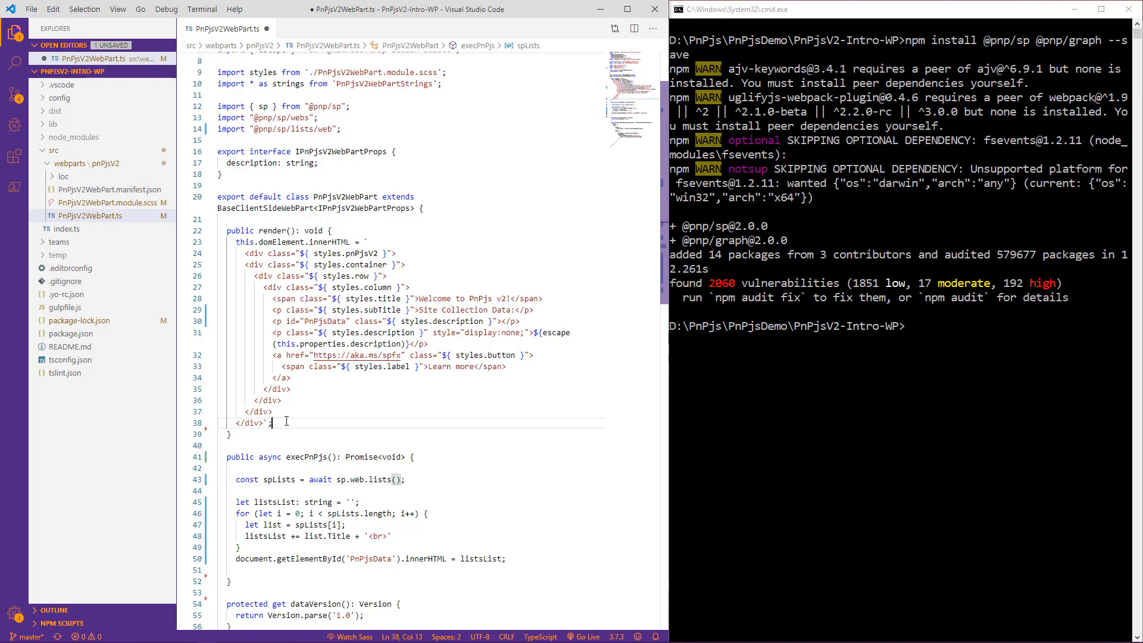
type("this.execPnPjs();")
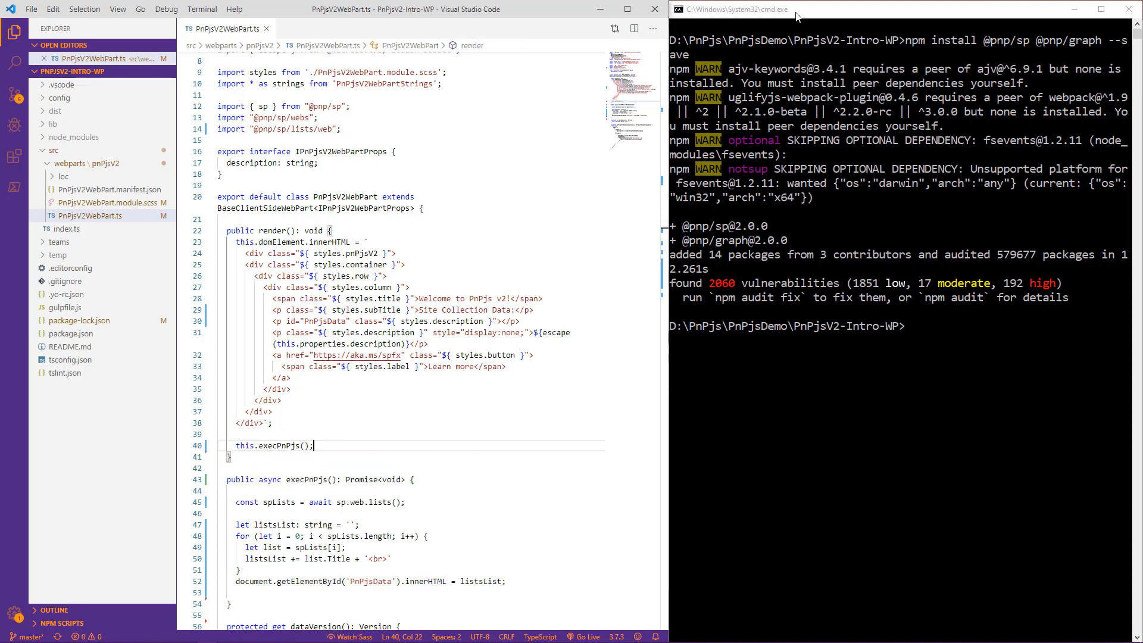
type("cls")
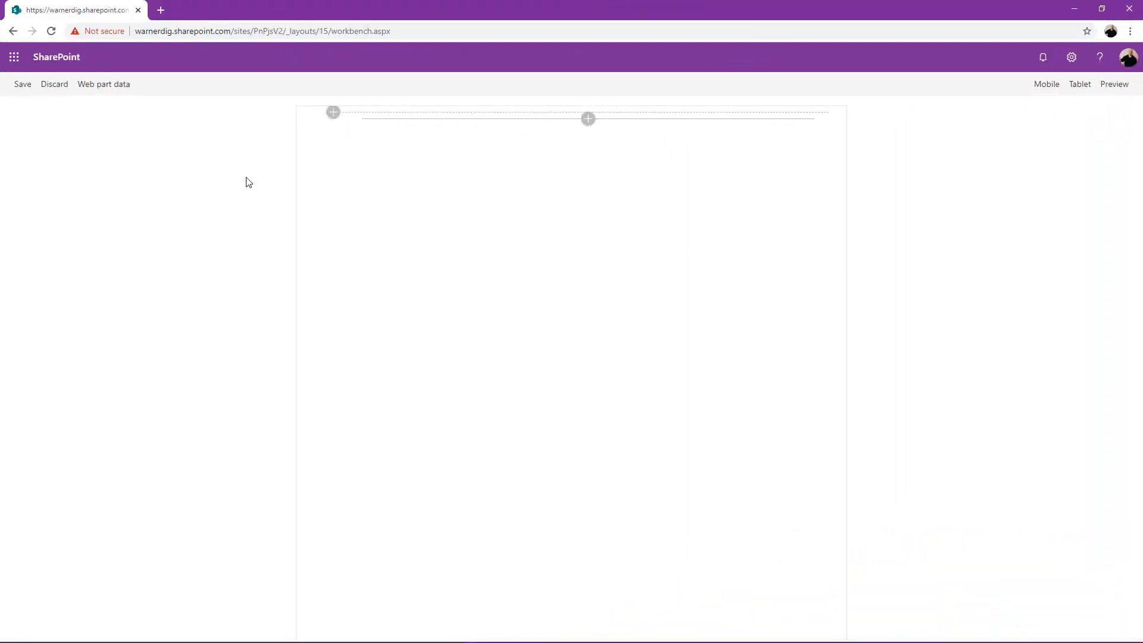
Open the workbench web part toolbox and search it for pnp.
double_click(295, 31)
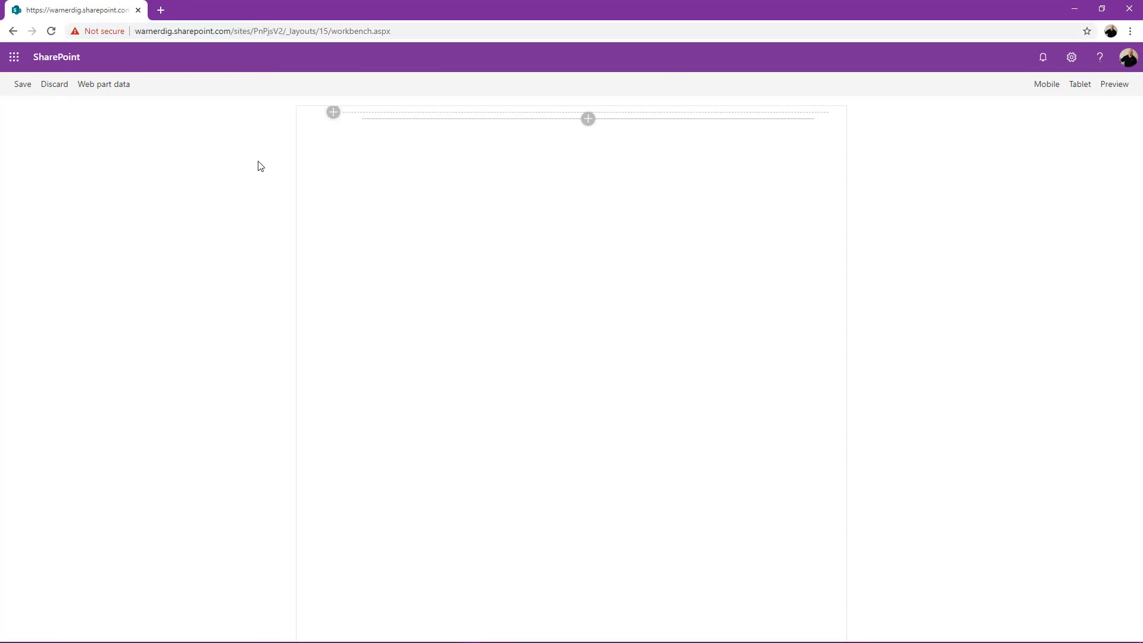
left_click(587, 118)
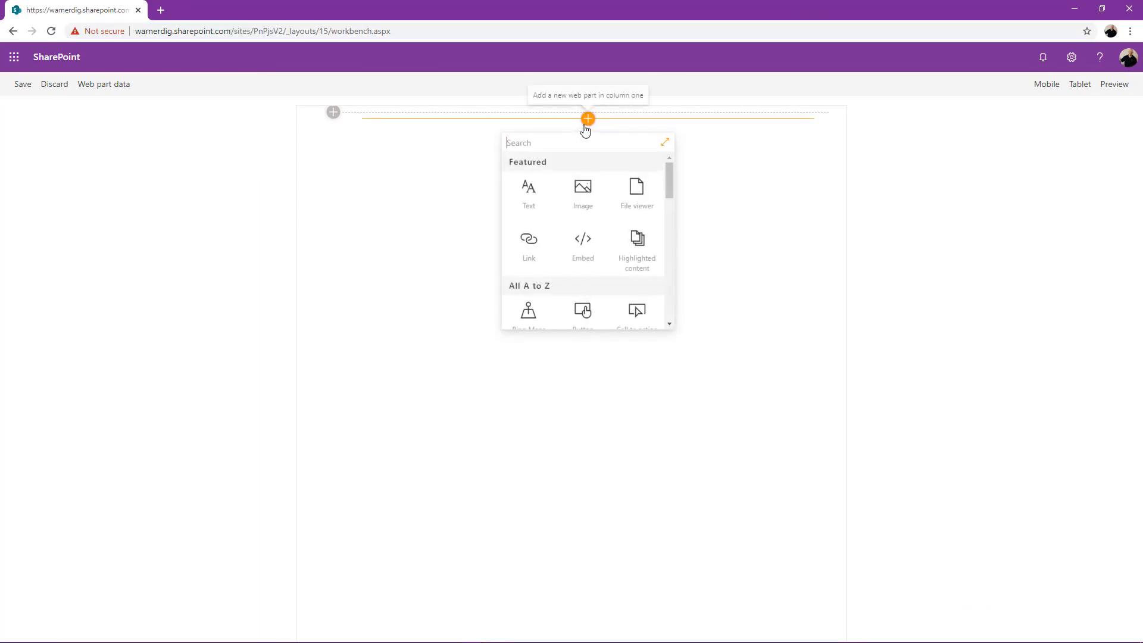
type("pnp")
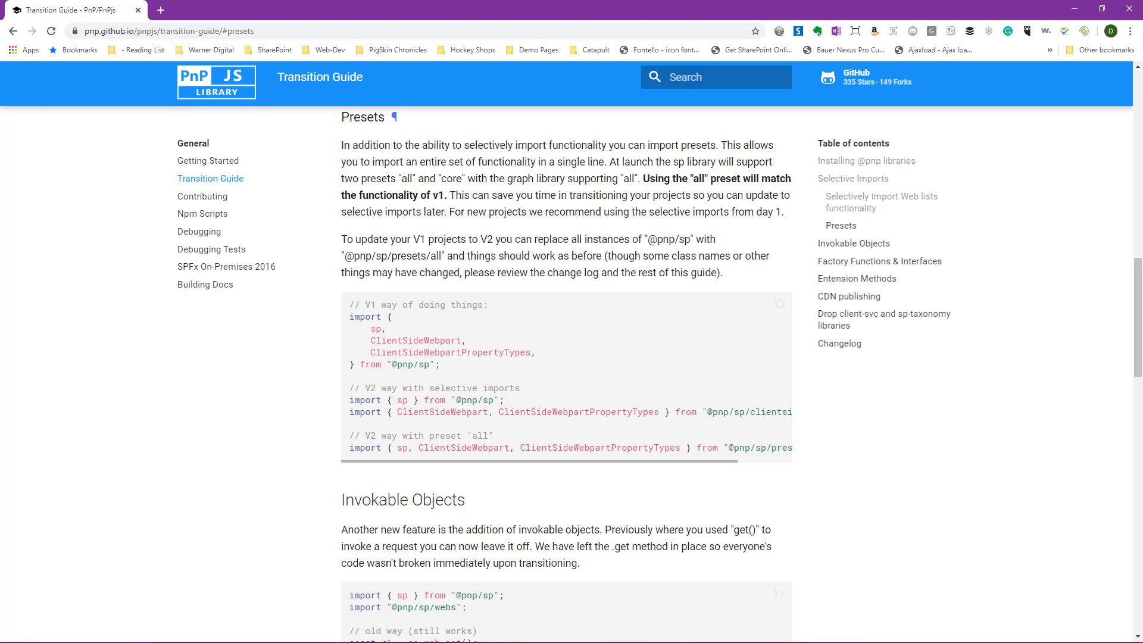
mouse_move(228, 184)
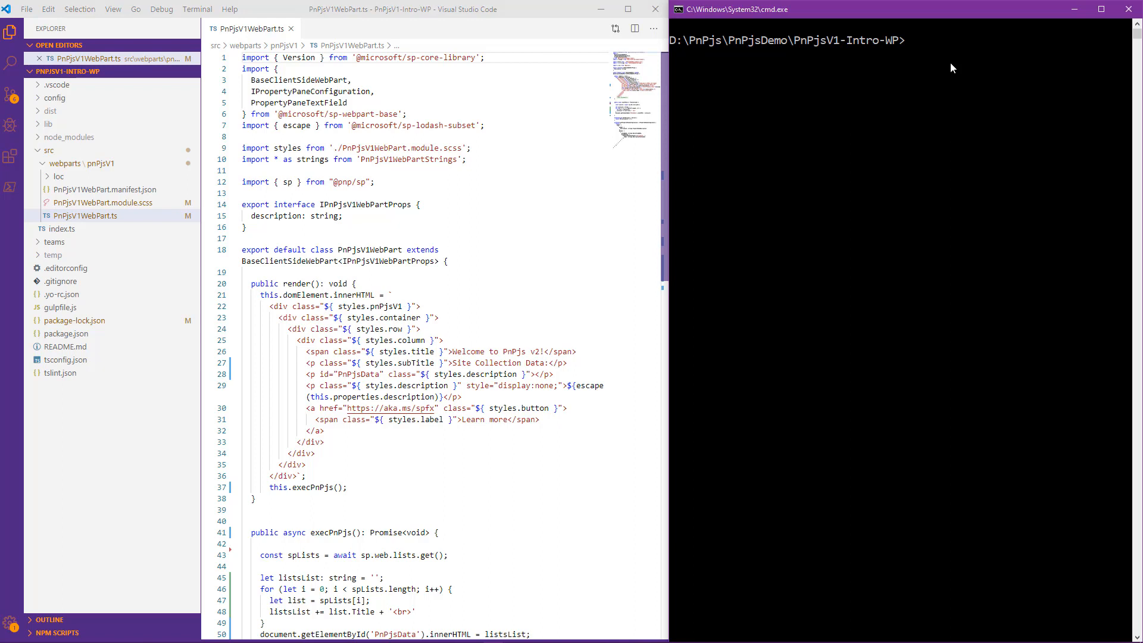
type("npm uninstall @pnp/logging @pnp/common @pnp/odata @pnp/sp @pnp/graph")
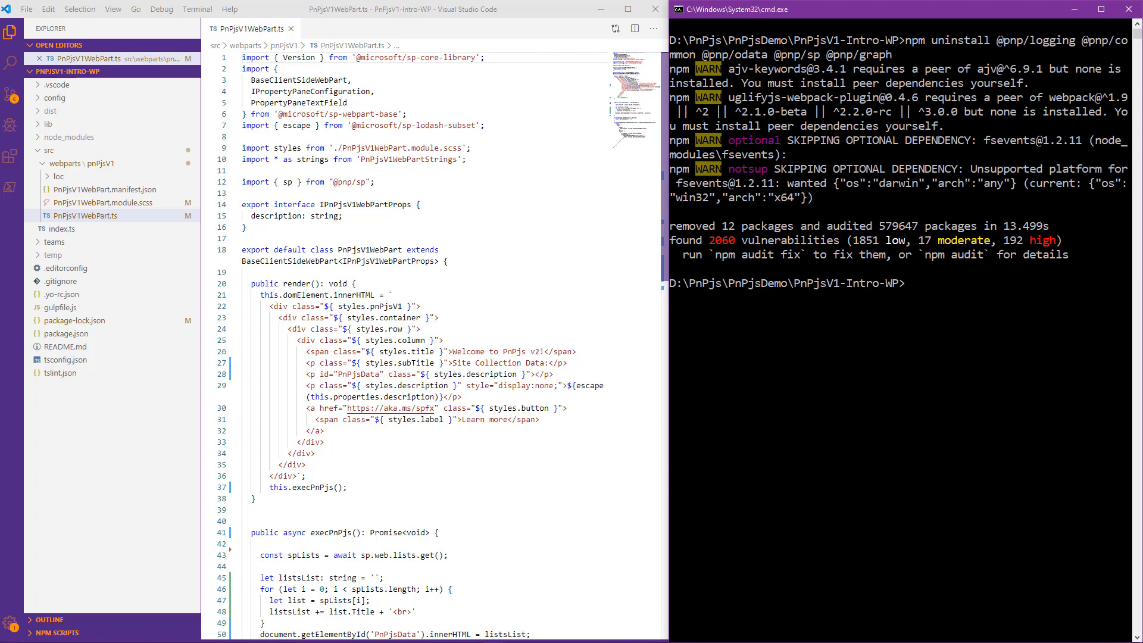
type("npm install @pnp/sp @pnp/graph --save")
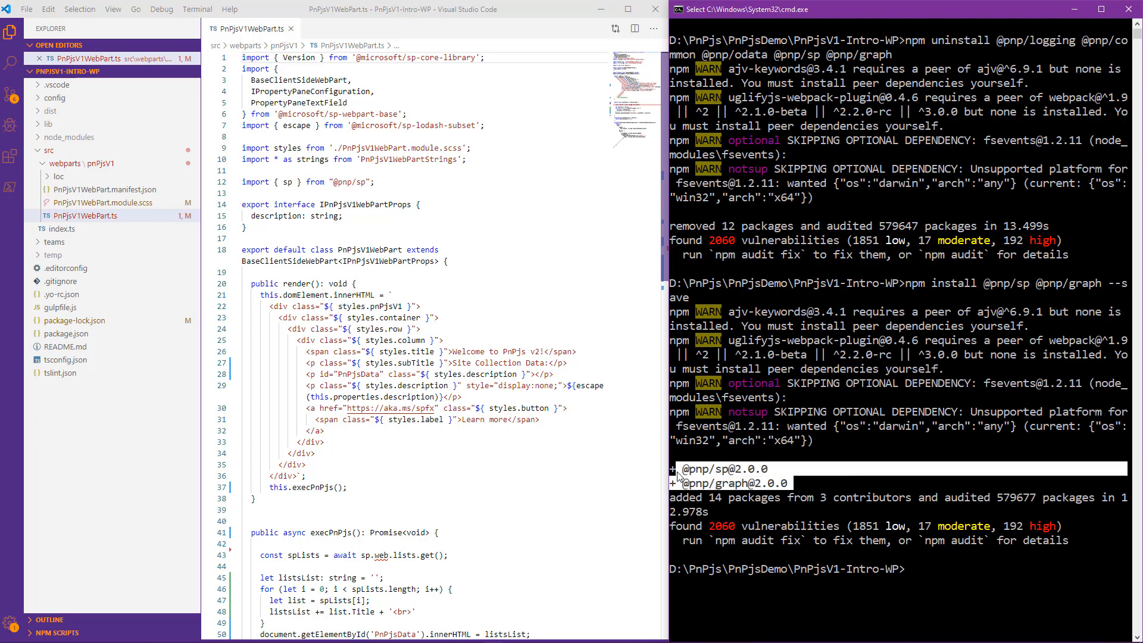
mouse_move(802, 495)
type("/presets/all")
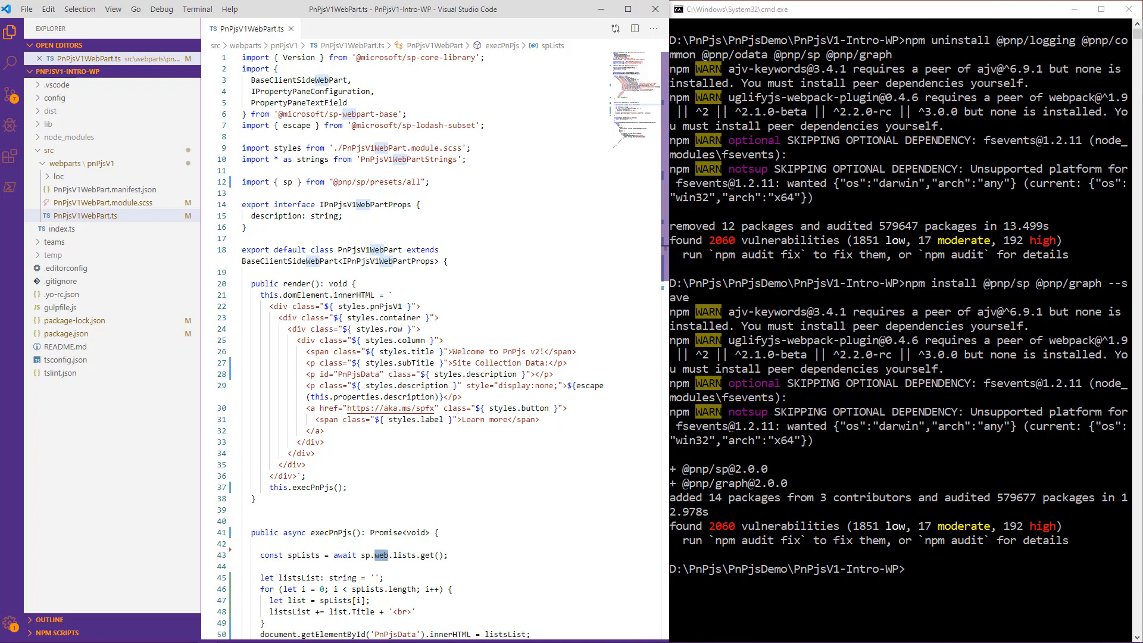
mouse_move(433, 571)
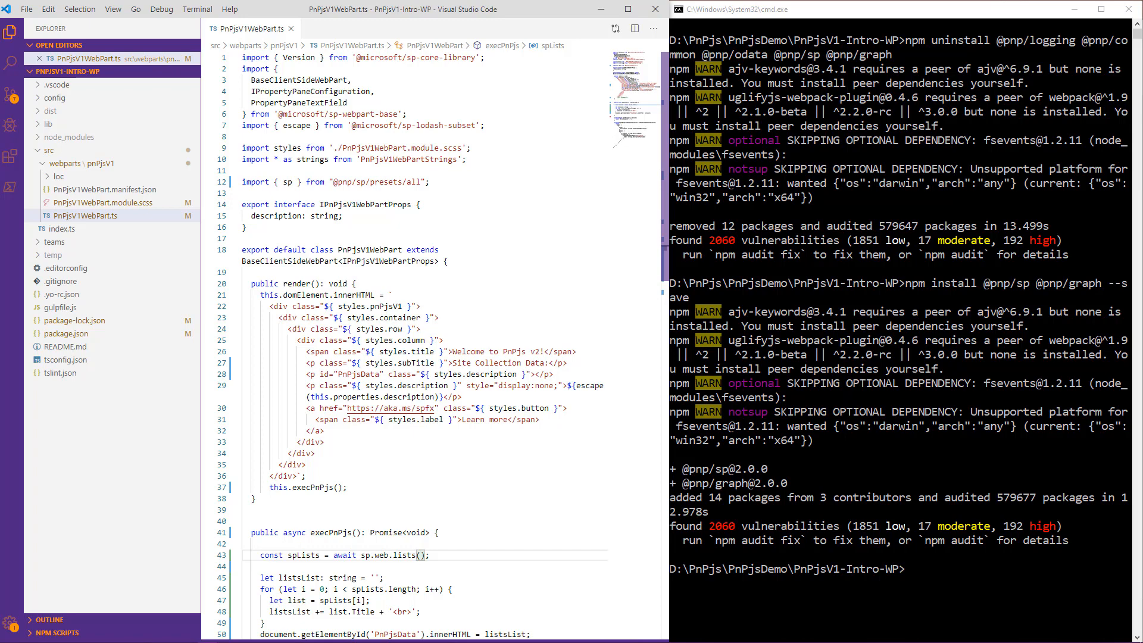
Change execPnPjs in the V1 web part to use sp.web.lists() instead of get().
left_click(416, 555)
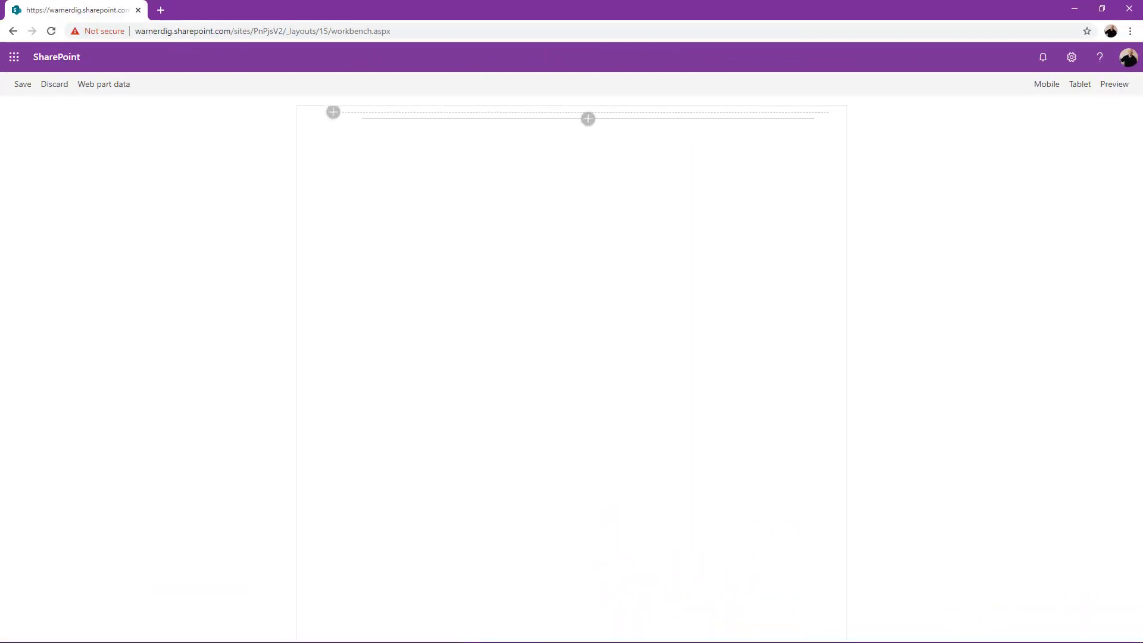
mouse_move(592, 131)
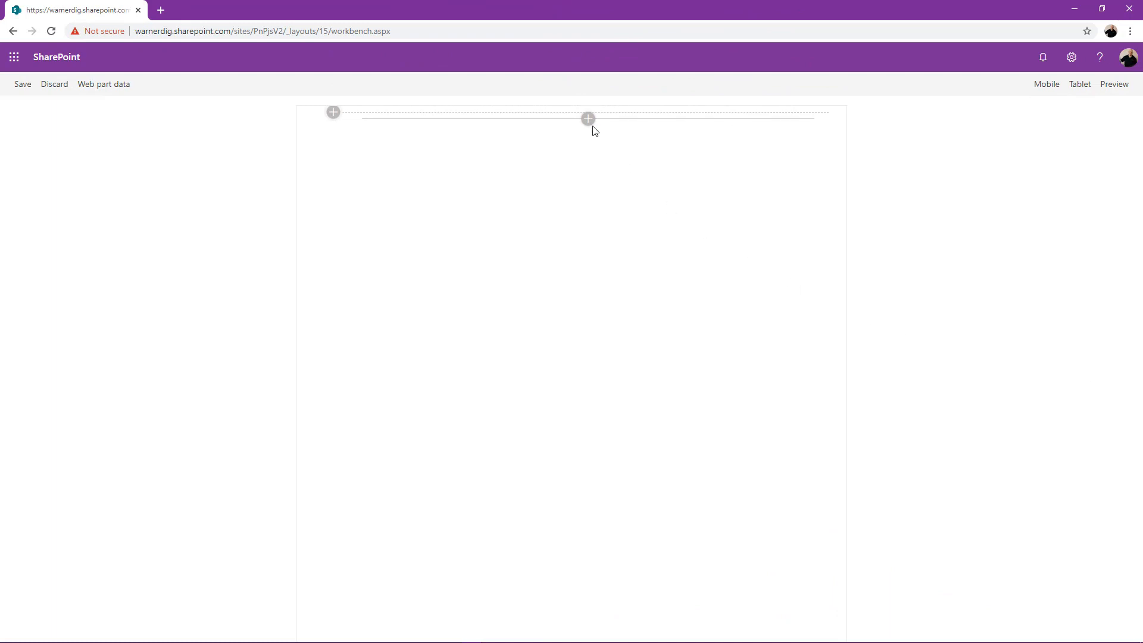
Search the toolbox for pnp and add the PnPjsV1 web part to the workbench page.
type("pnp")
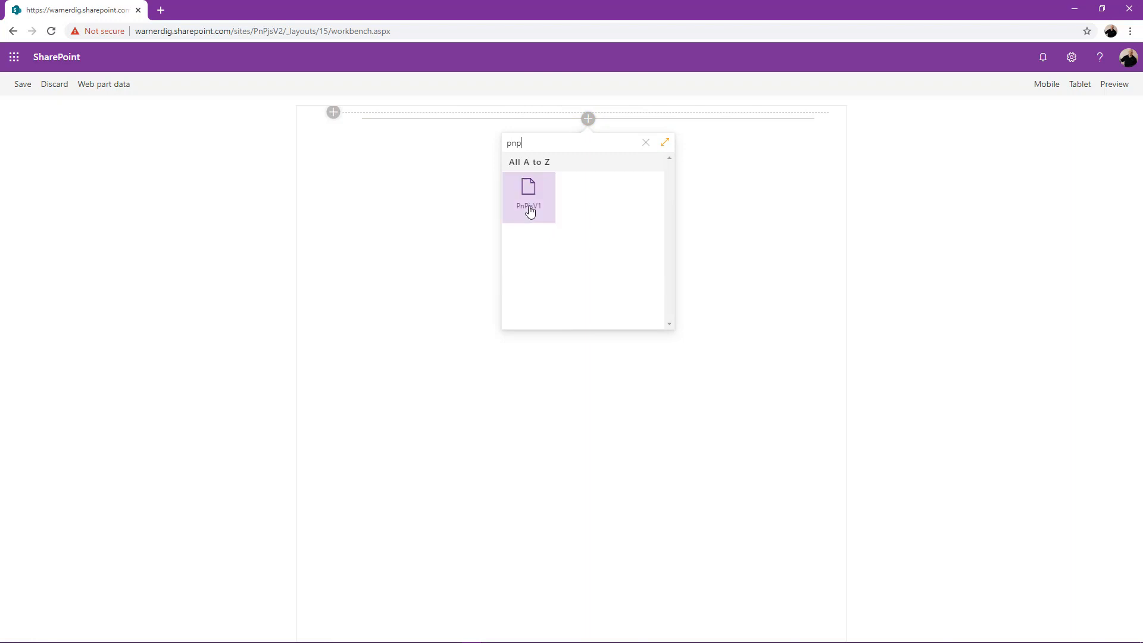
left_click(529, 195)
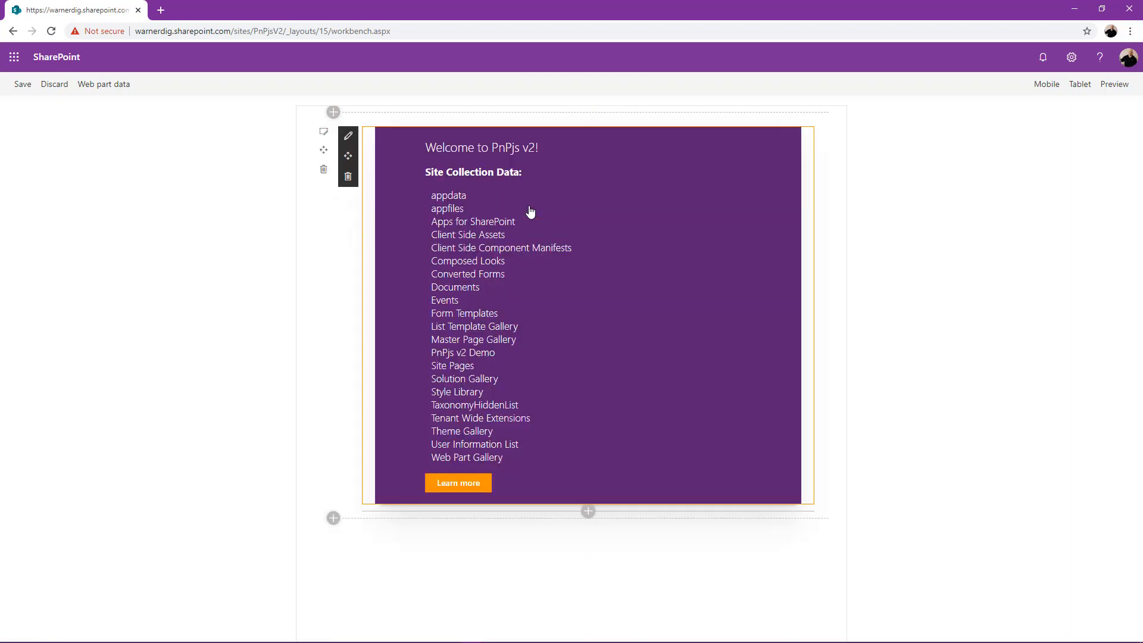